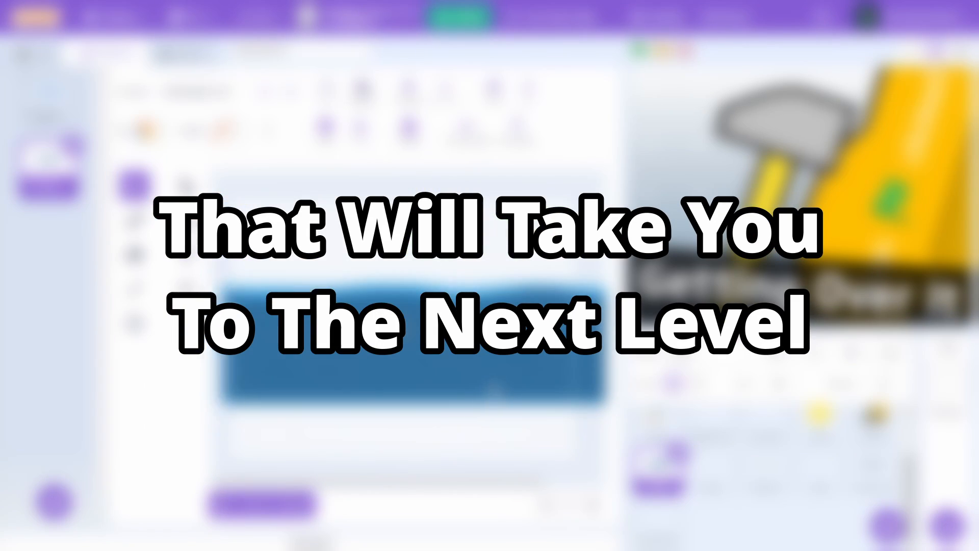
- Run the cat project on the full-screen stage with the cat centred
left_click(161, 16)
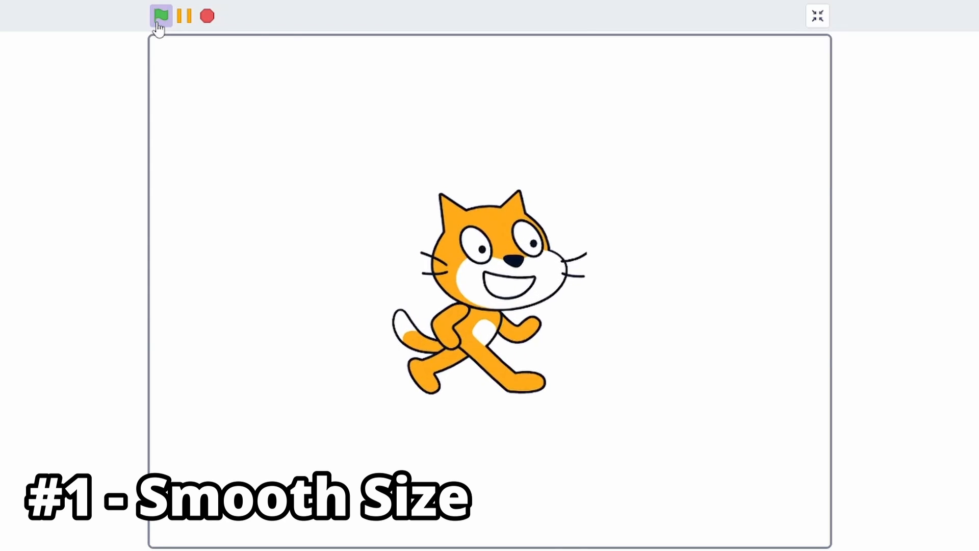
- Make the cat's forever loop change size by (150 − size) / 5
left_click(817, 16)
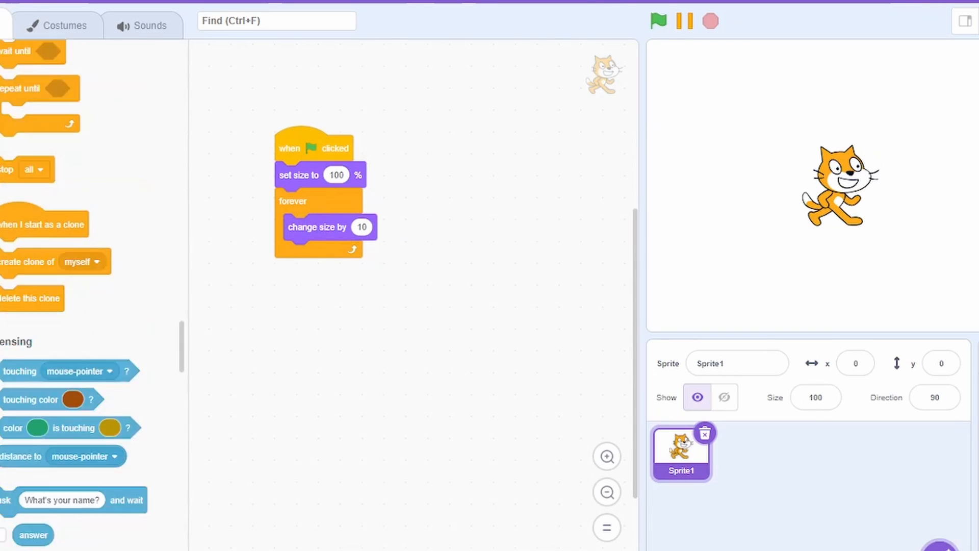
scroll("down", 3)
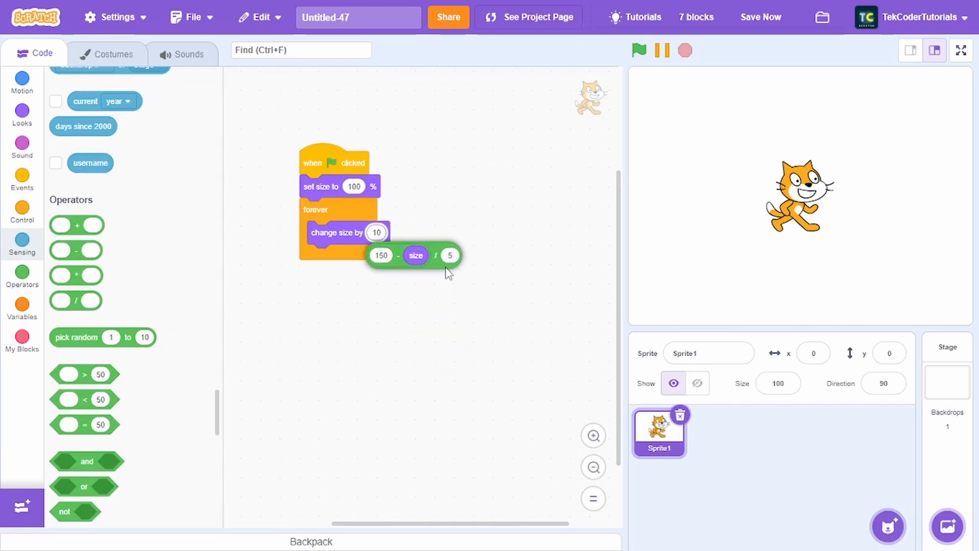
left_click(638, 50)
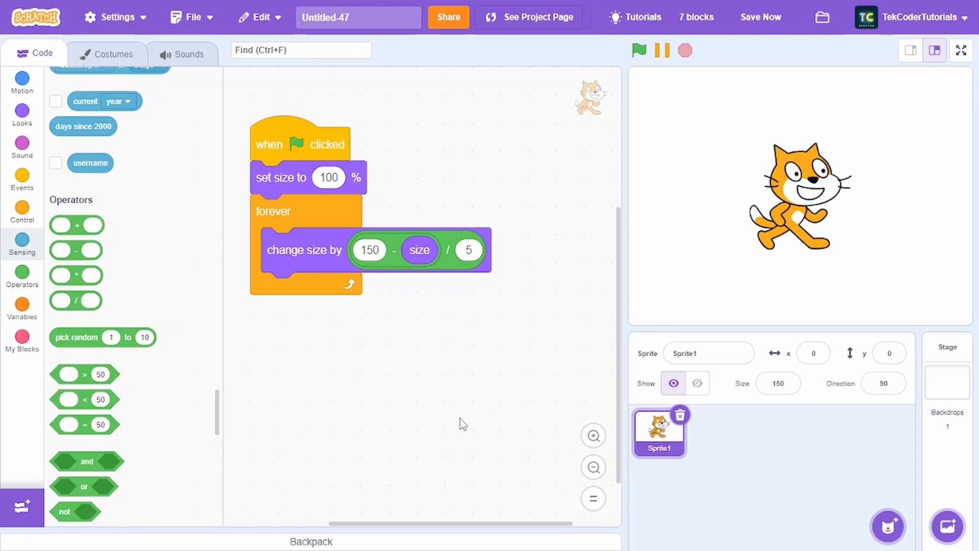
- Ease size toward 125 (/2) when touching mouse-pointer, else 100 (/5), and test full screen
left_click(22, 211)
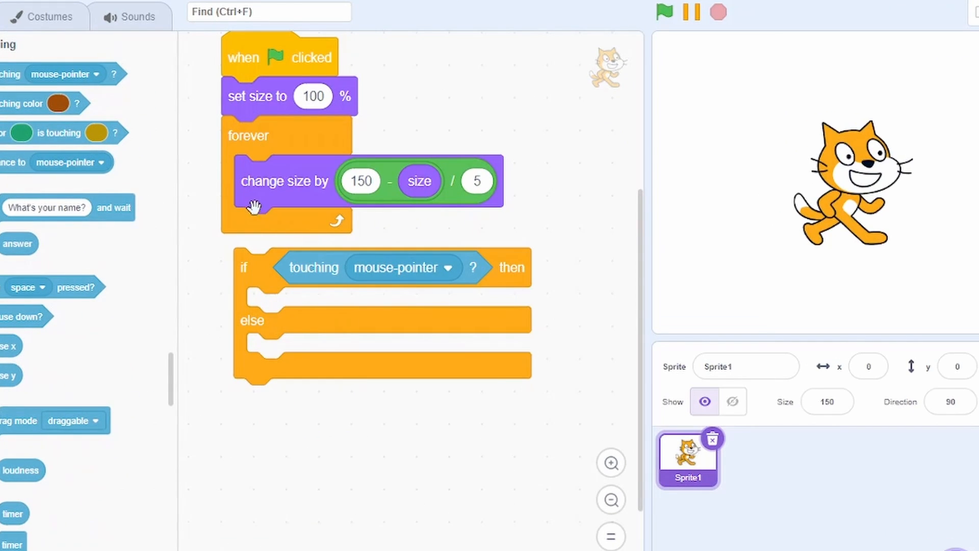
right_click(285, 181)
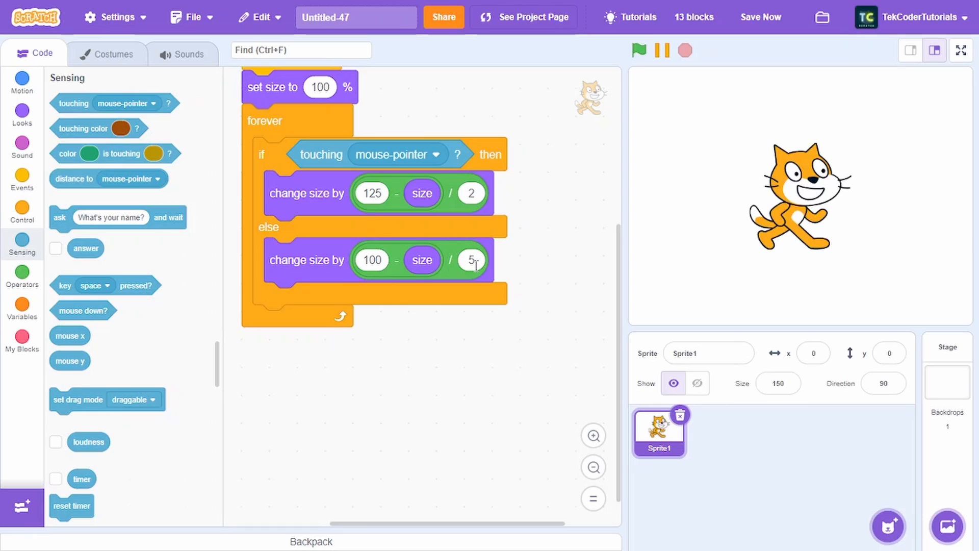
left_click(960, 50)
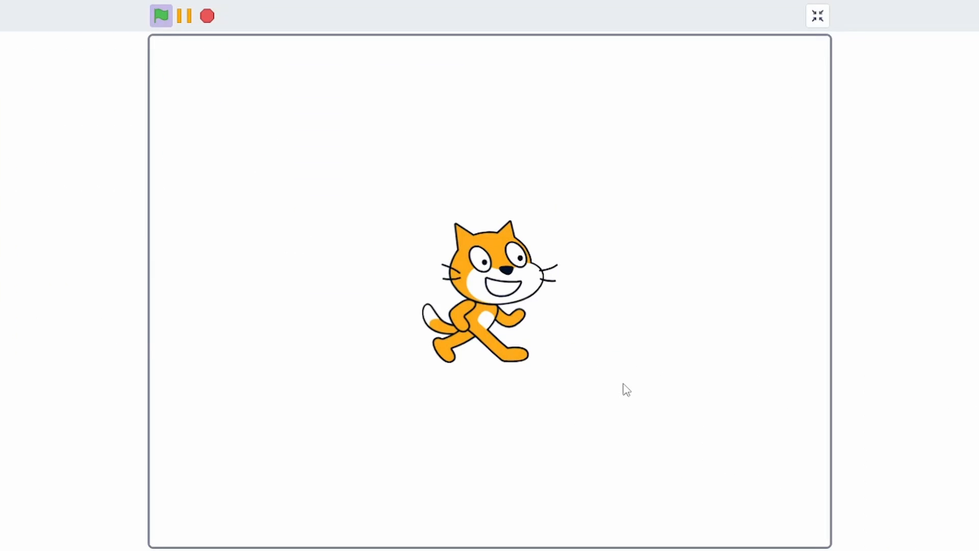
mouse_move(684, 184)
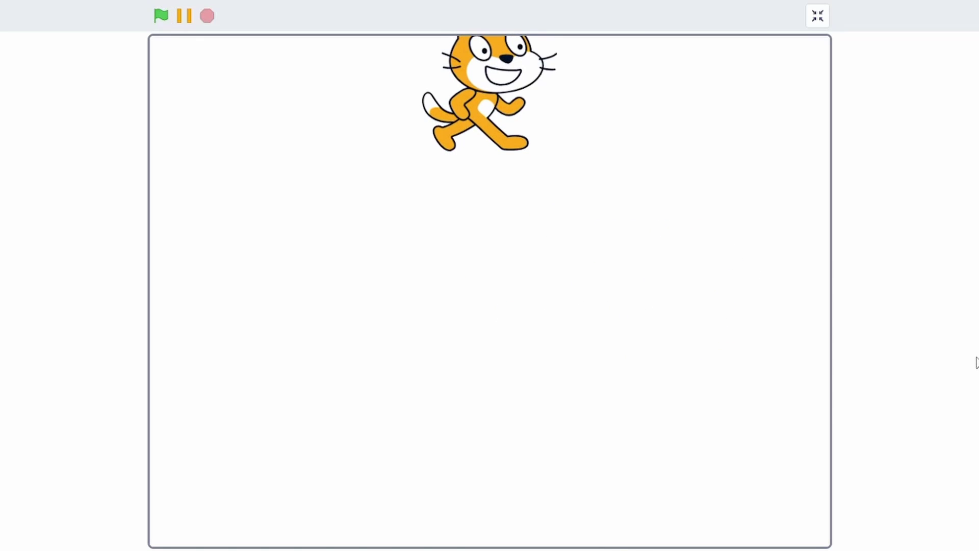
- Leave full screen, delete the cat's scripts and paint a new blank costume
left_click(817, 16)
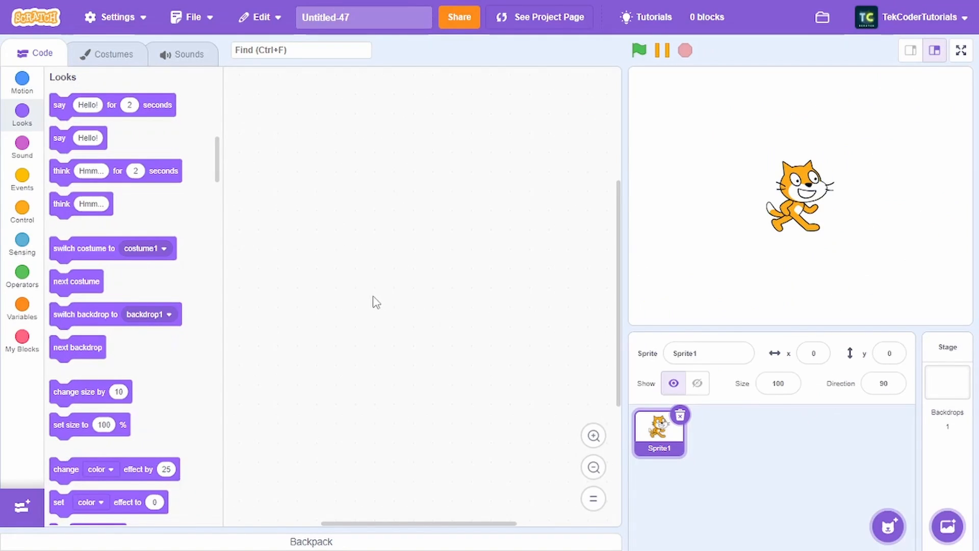
left_click(113, 53)
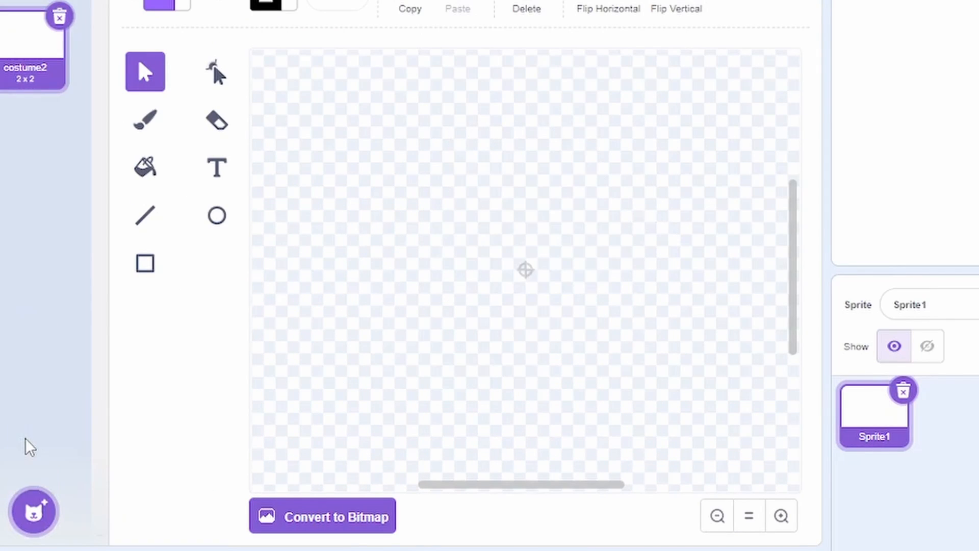
left_click(35, 53)
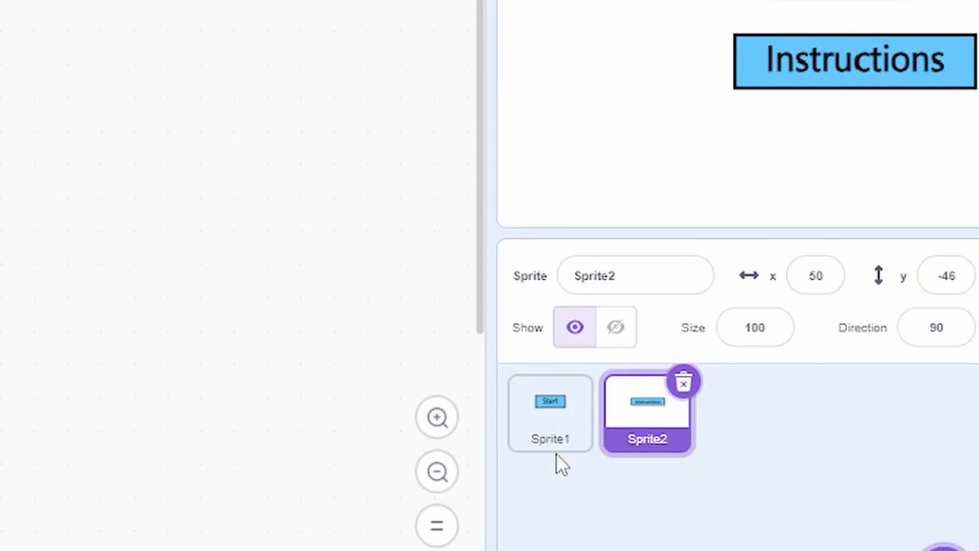
mouse_move(714, 440)
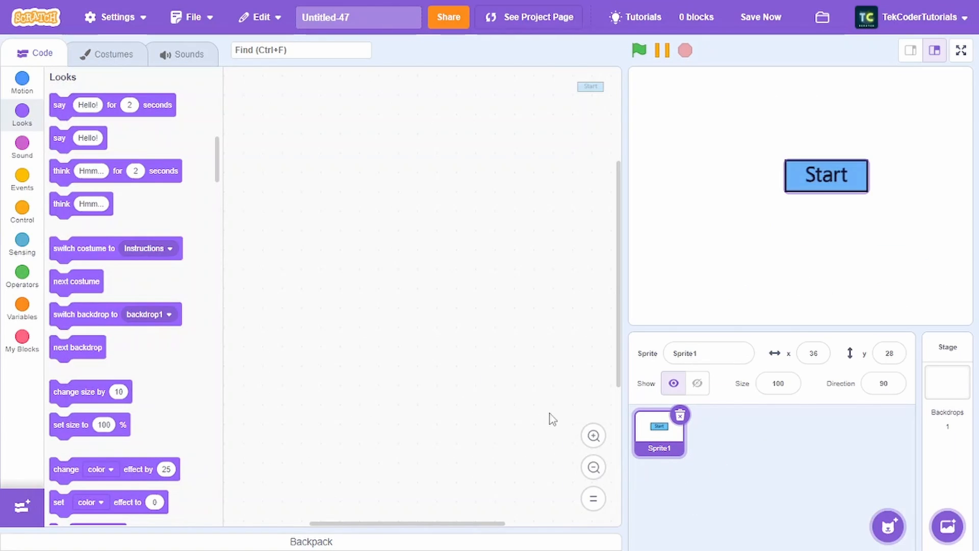
- Check Sprite1's Start and Instructions costumes, ending on the Start costume
left_click(108, 53)
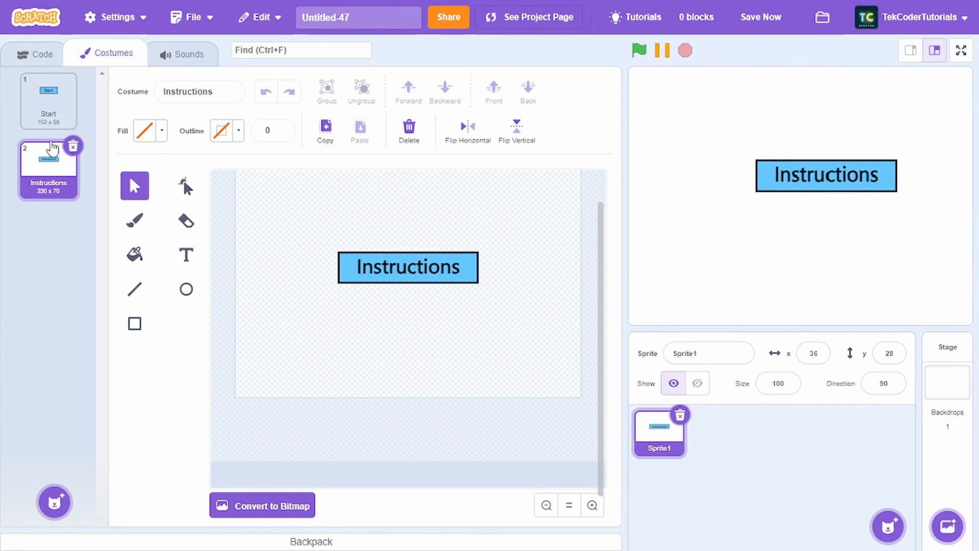
left_click(48, 100)
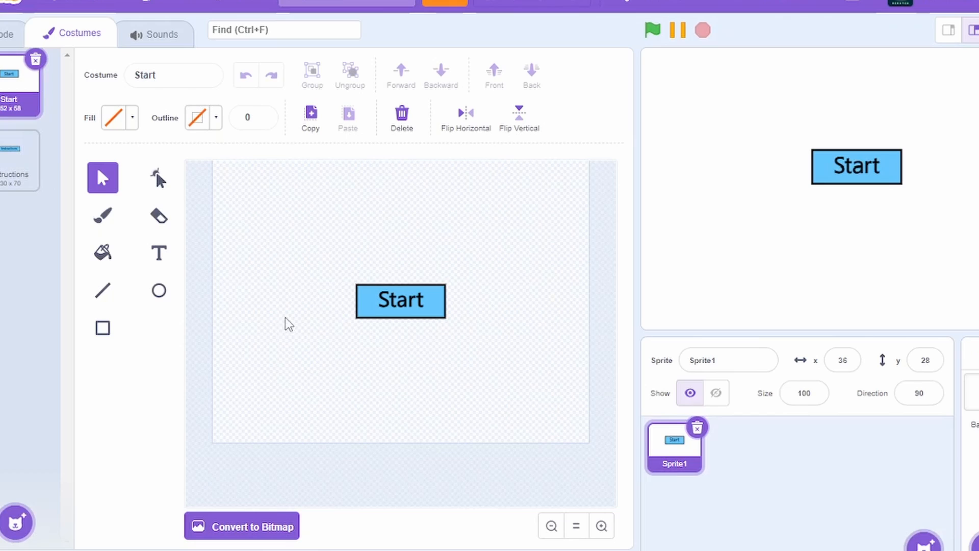
left_click(20, 155)
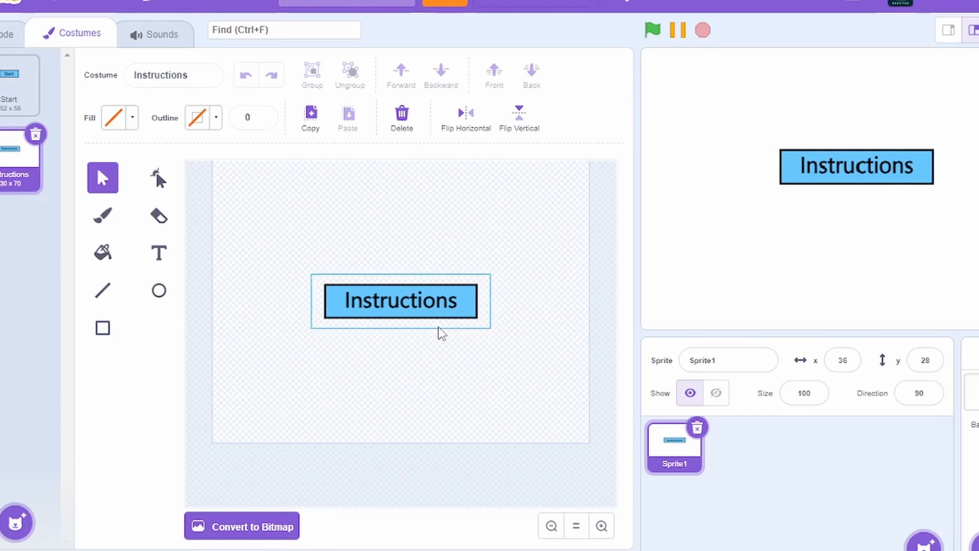
left_click(48, 99)
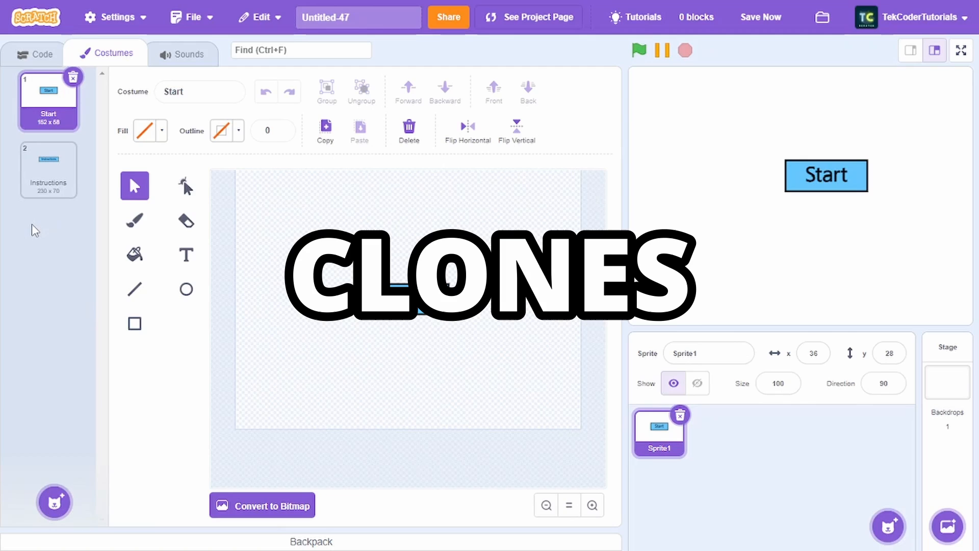
- Create a ButtonID variable for this sprite only
left_click(35, 53)
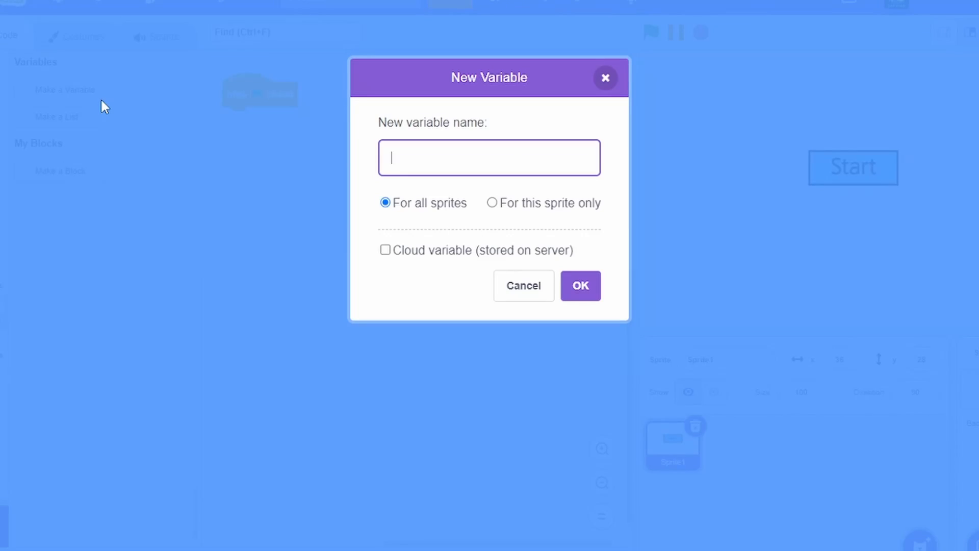
type("ButtonID")
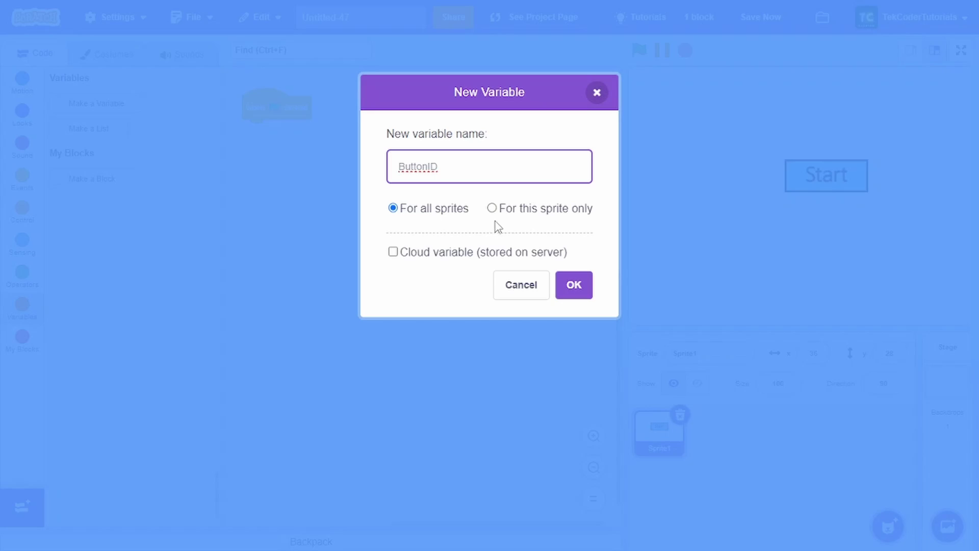
left_click(573, 285)
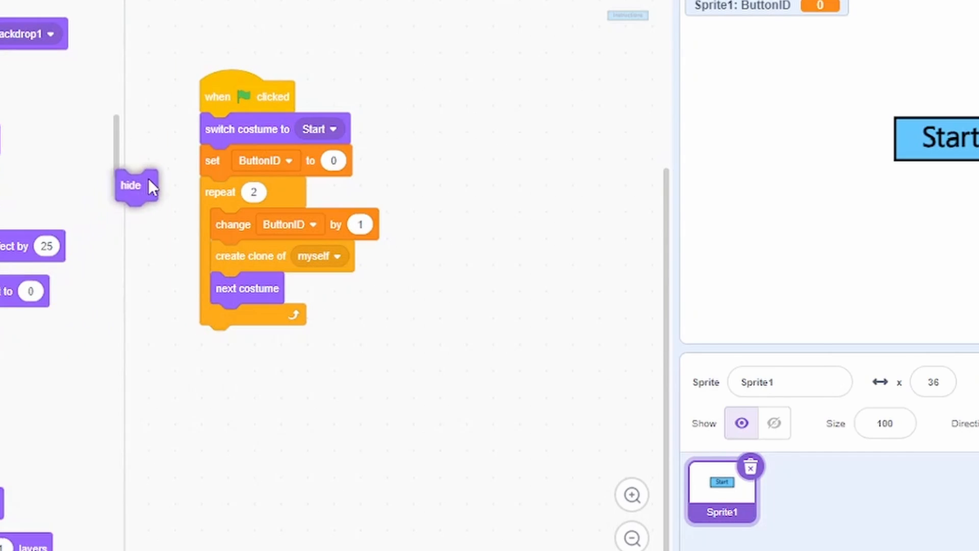
- Hide the sprite at flag start, show each clone, and test both buttons full screen
left_click_drag(131, 184, 214, 129)
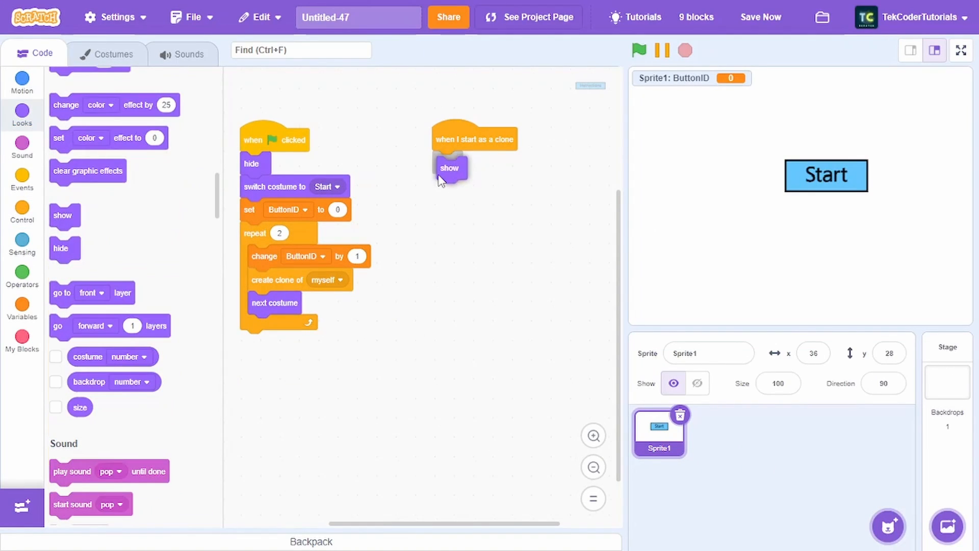
left_click(593, 435)
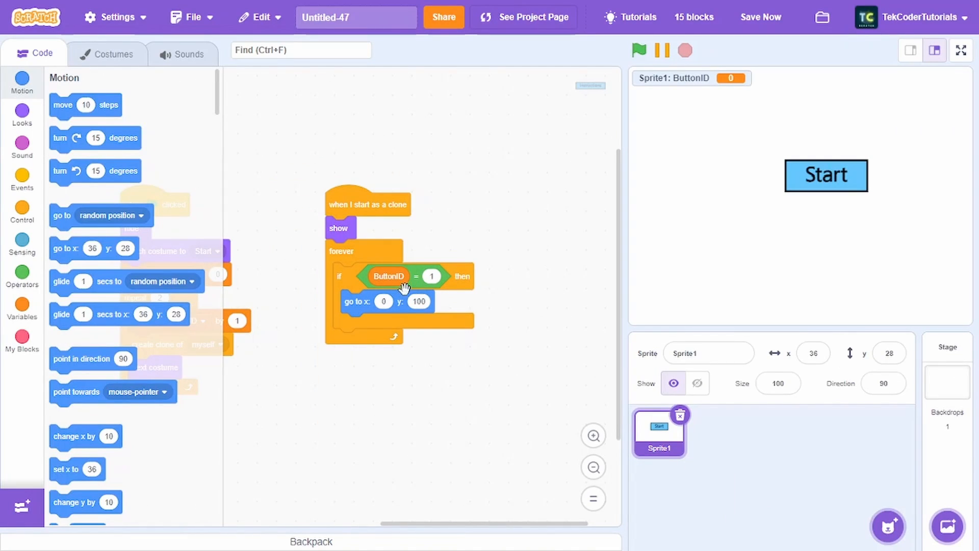
mouse_move(449, 301)
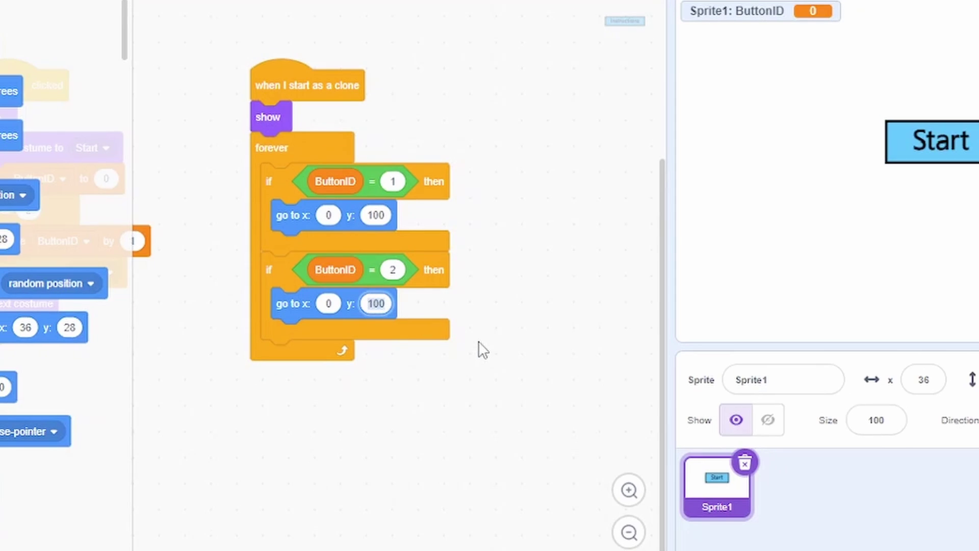
left_click(817, 16)
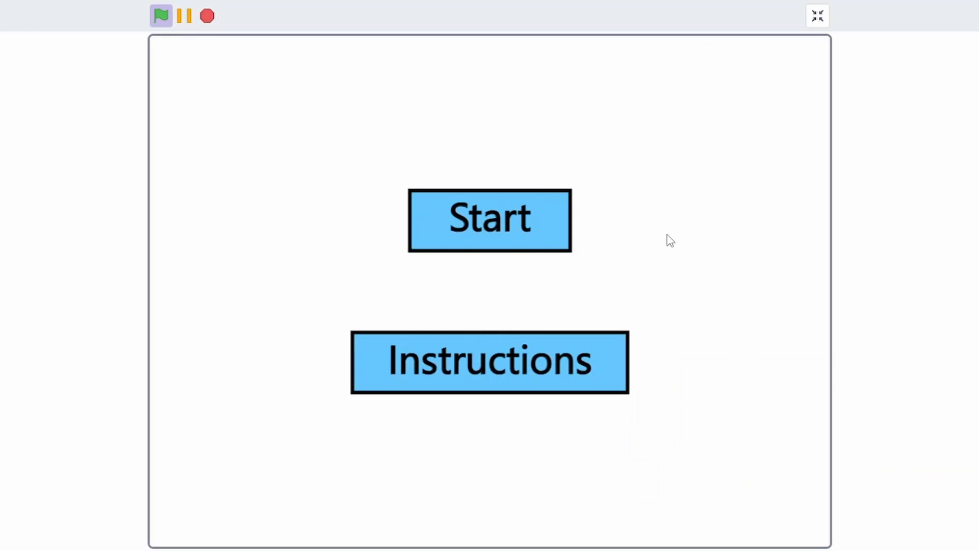
mouse_move(724, 191)
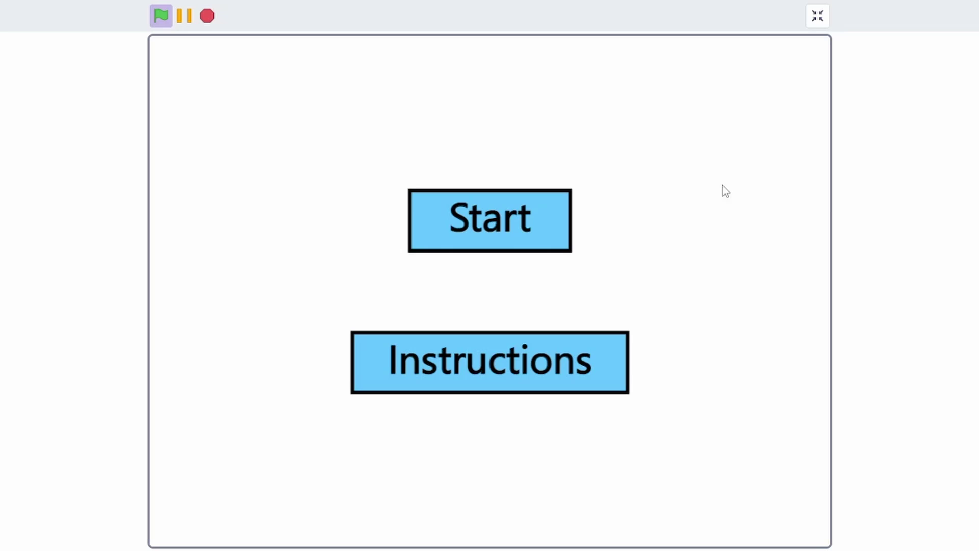
left_click(816, 15)
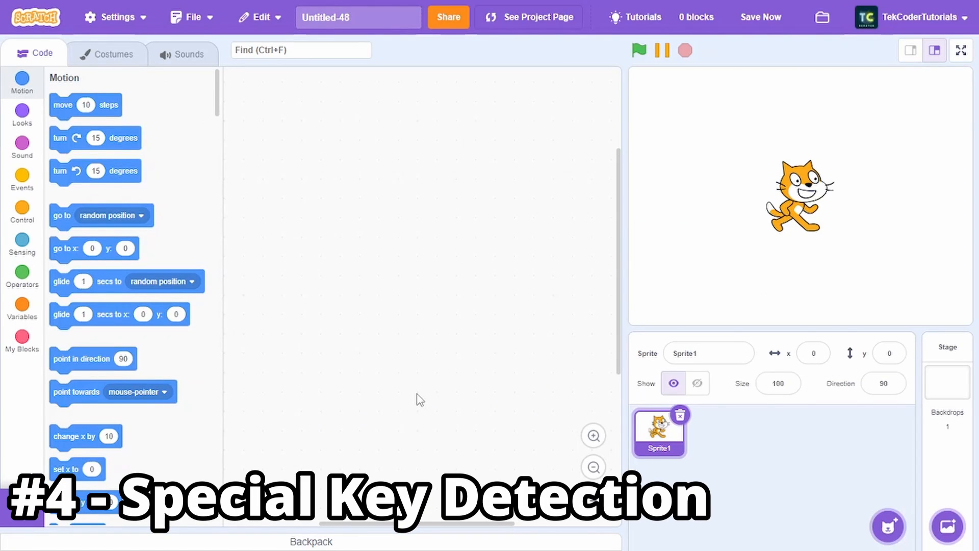
- Move the cat 10 steps forever while the joined 'enter' key is pressed, running full screen
left_click(386, 188)
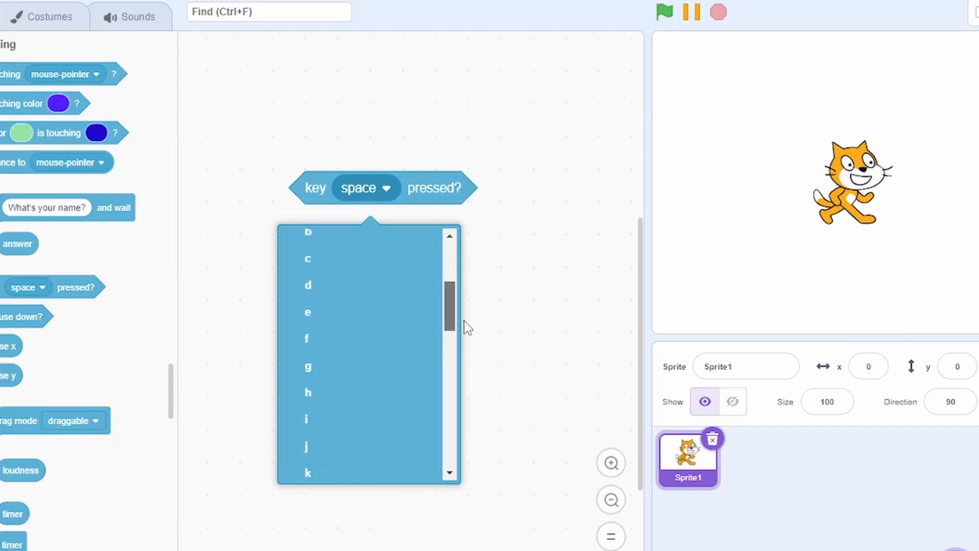
scroll("down", 3)
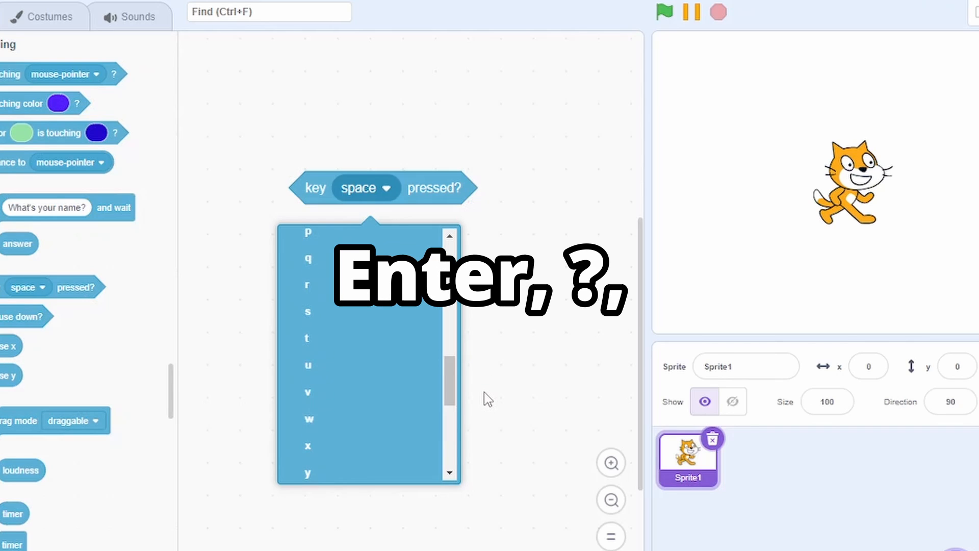
left_click(518, 361)
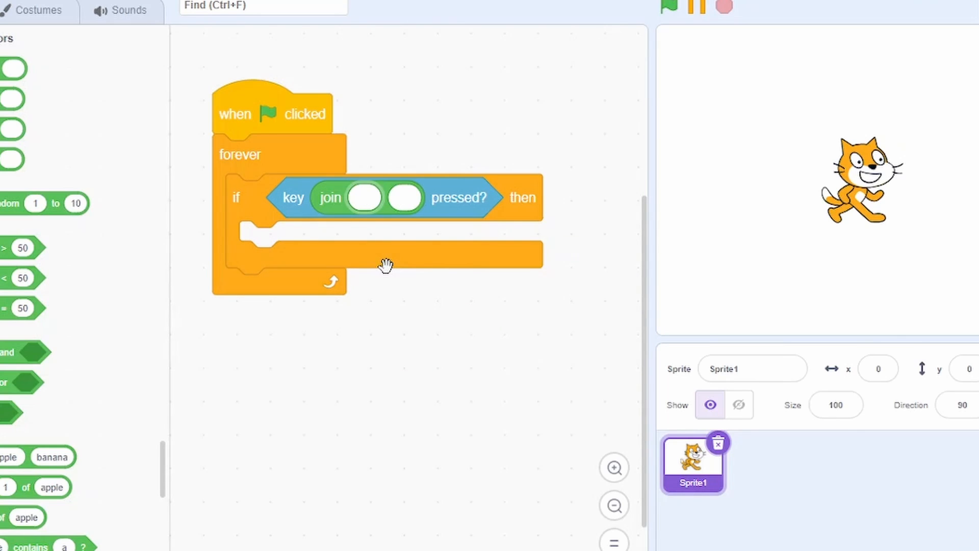
type("enter")
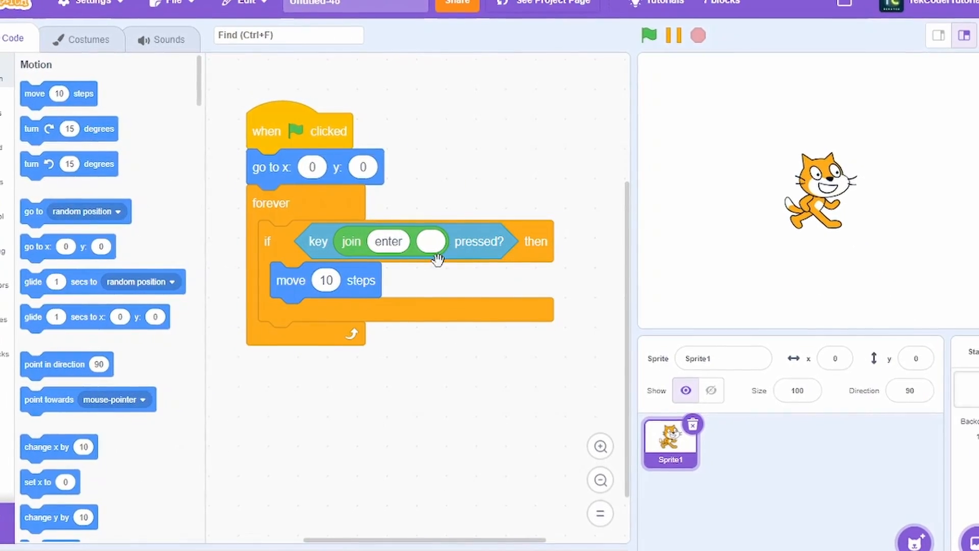
left_click(963, 35)
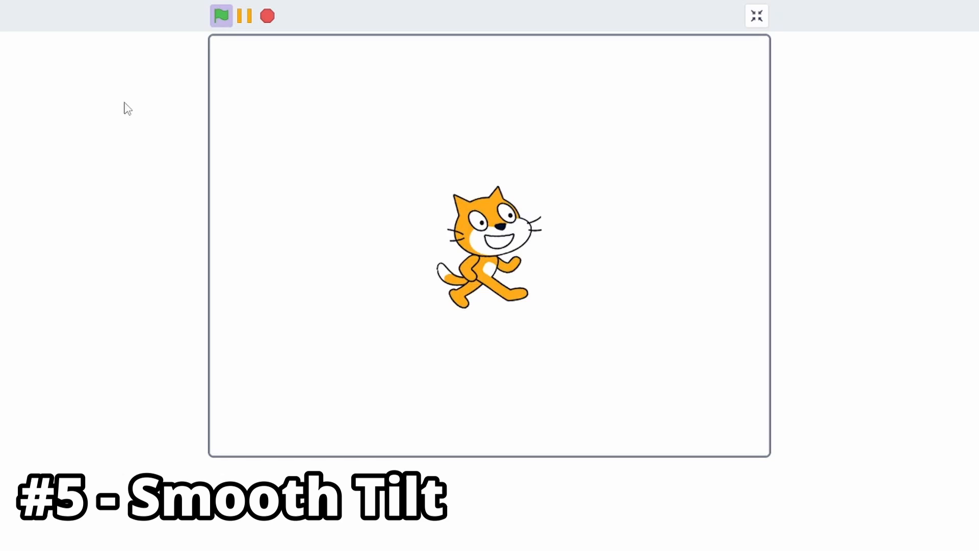
- Create a Speed variable, add 8 each loop, and point the cat at sin(Speed)*15+90
left_click(755, 16)
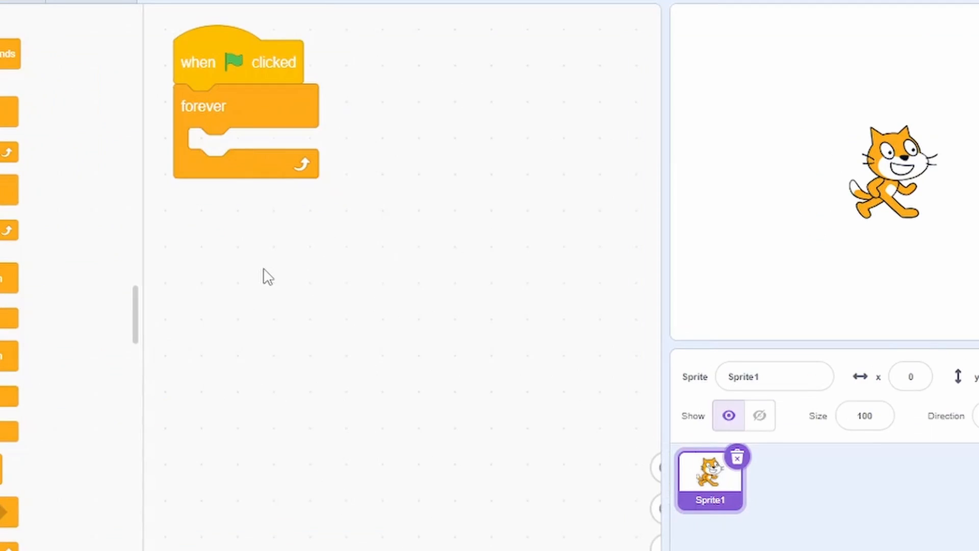
type("s")
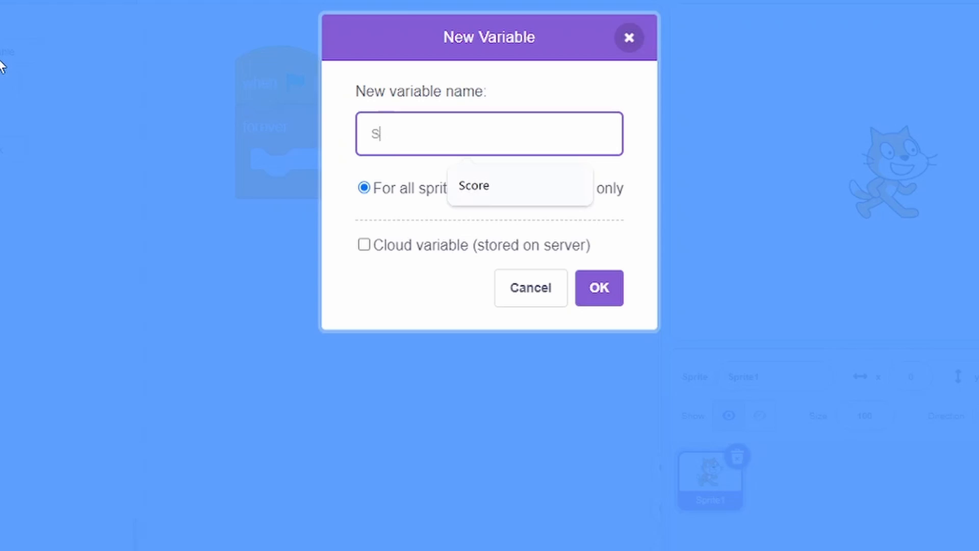
left_click(598, 288)
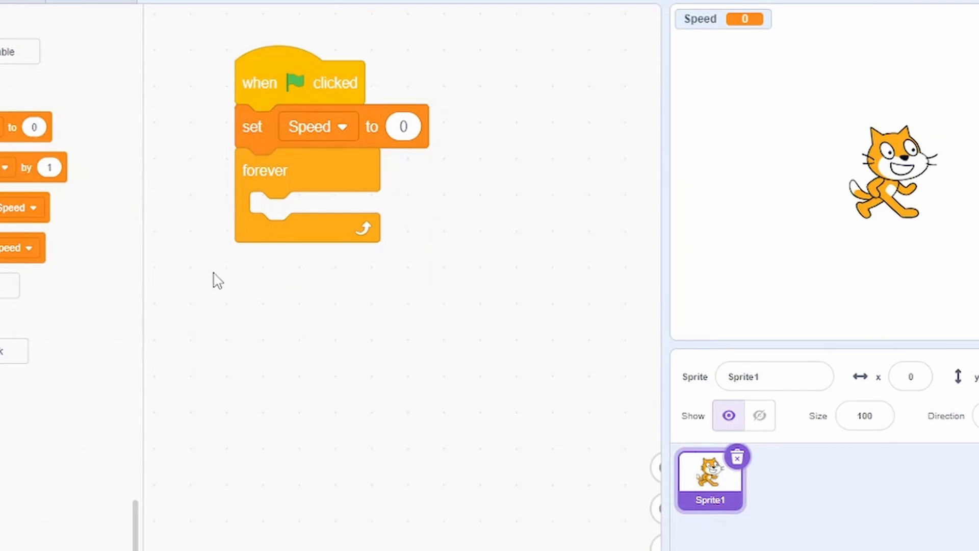
left_click_drag(19, 167, 306, 212)
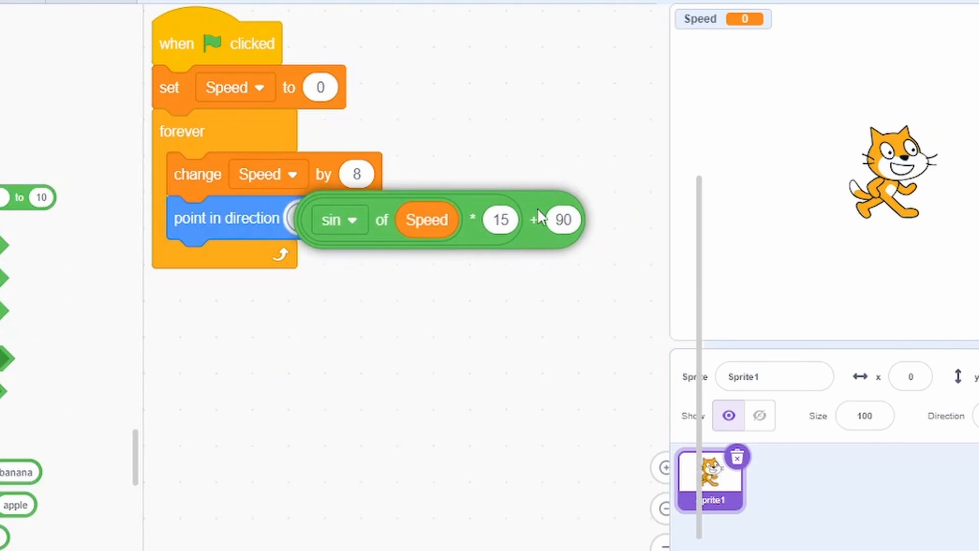
left_click(539, 68)
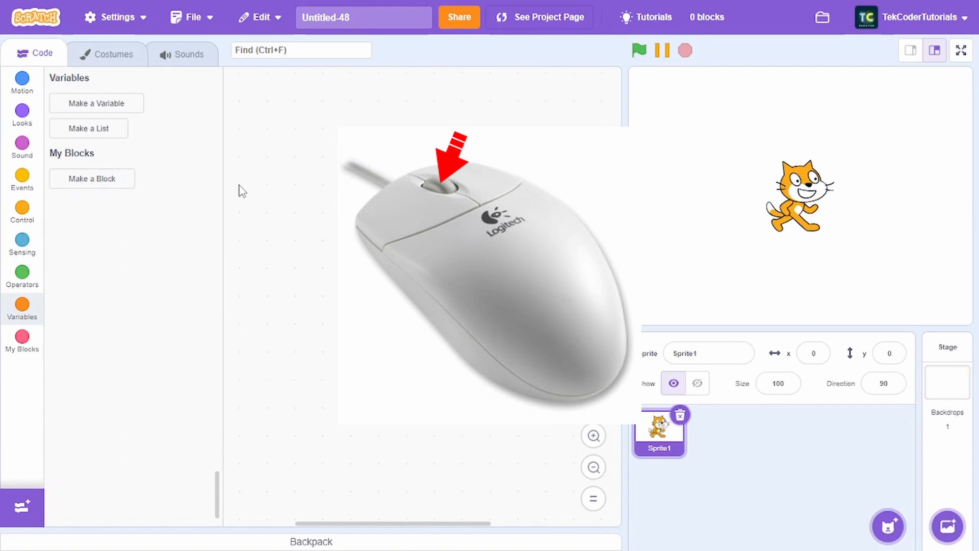
- Add up/down arrow scripts changing y by -5 and 5, then launch the toilet-paper game
left_click(22, 181)
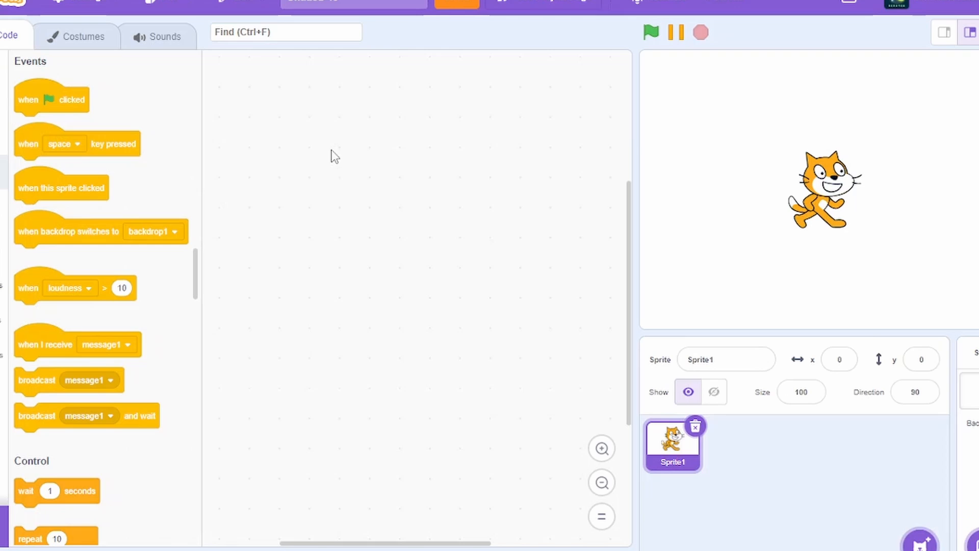
left_click_drag(75, 143, 374, 146)
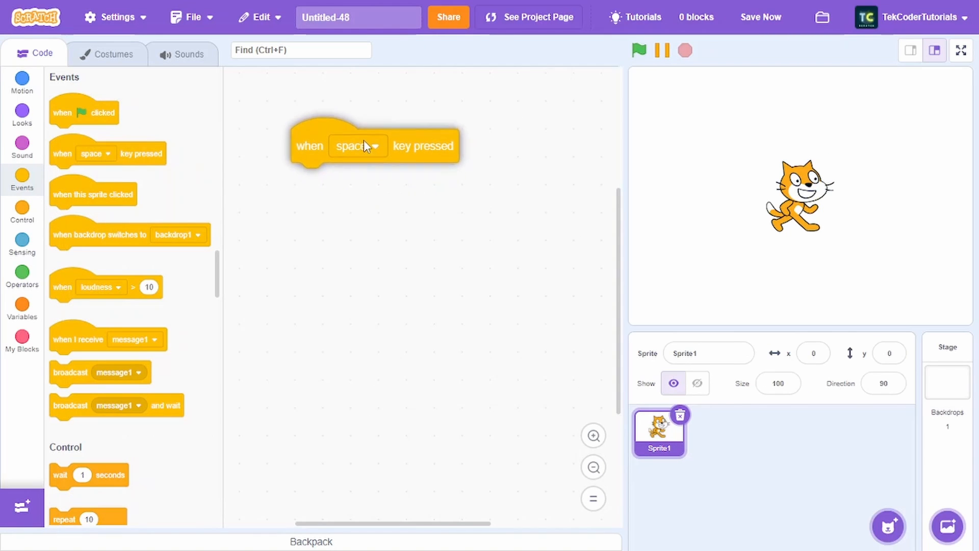
left_click(356, 146)
type("5")
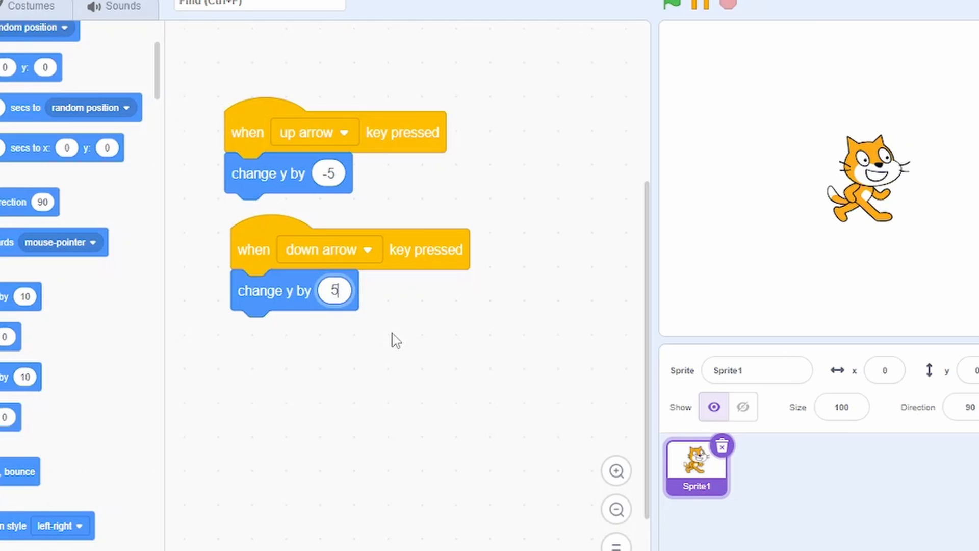
left_click(816, 16)
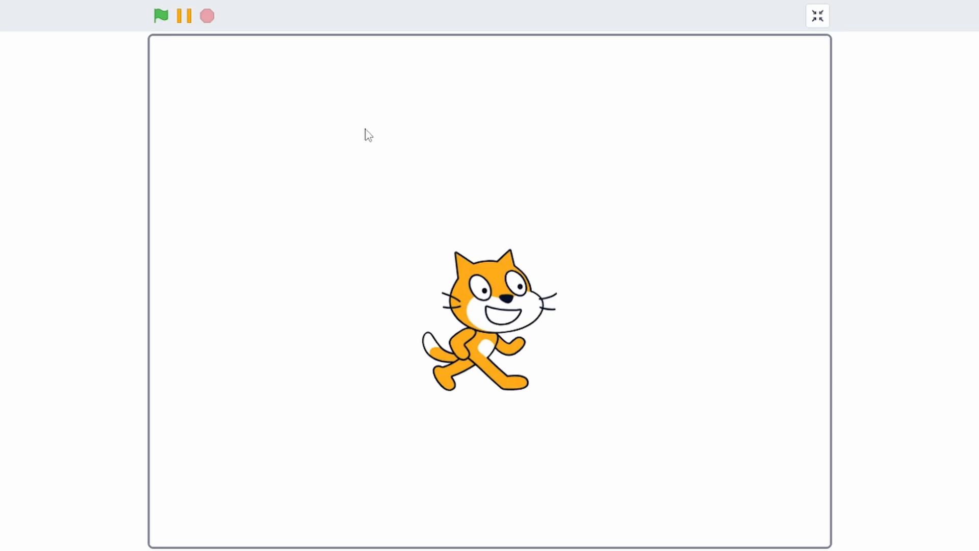
left_click(160, 16)
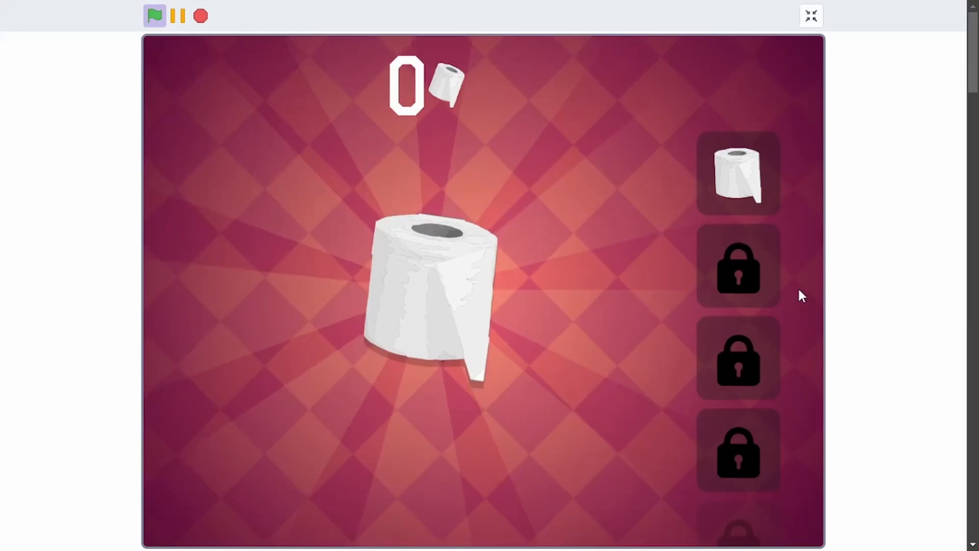